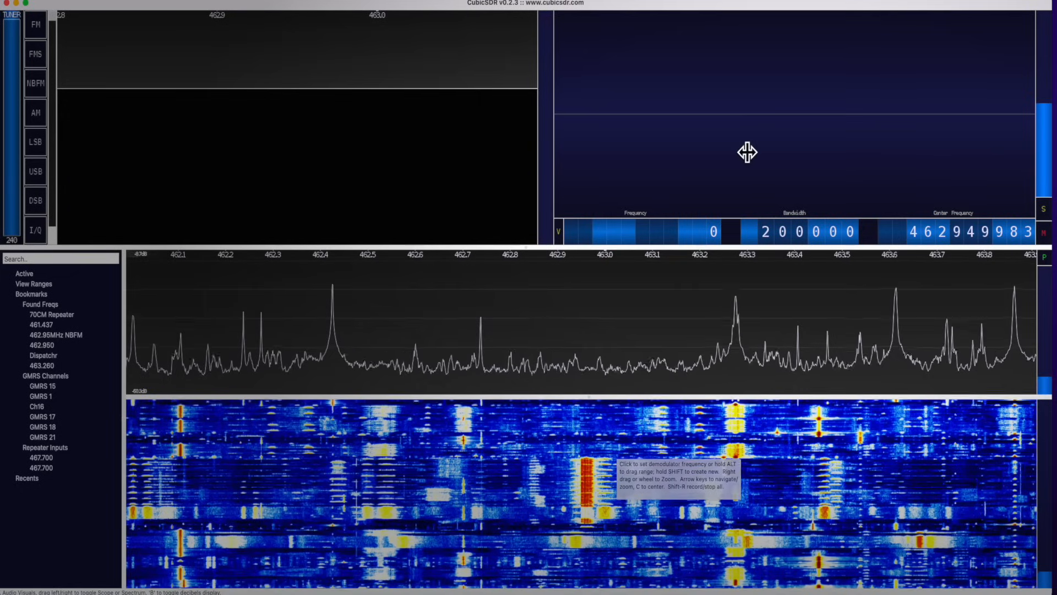
{"action": "mouse_move", "coordinate": [638, 62]}
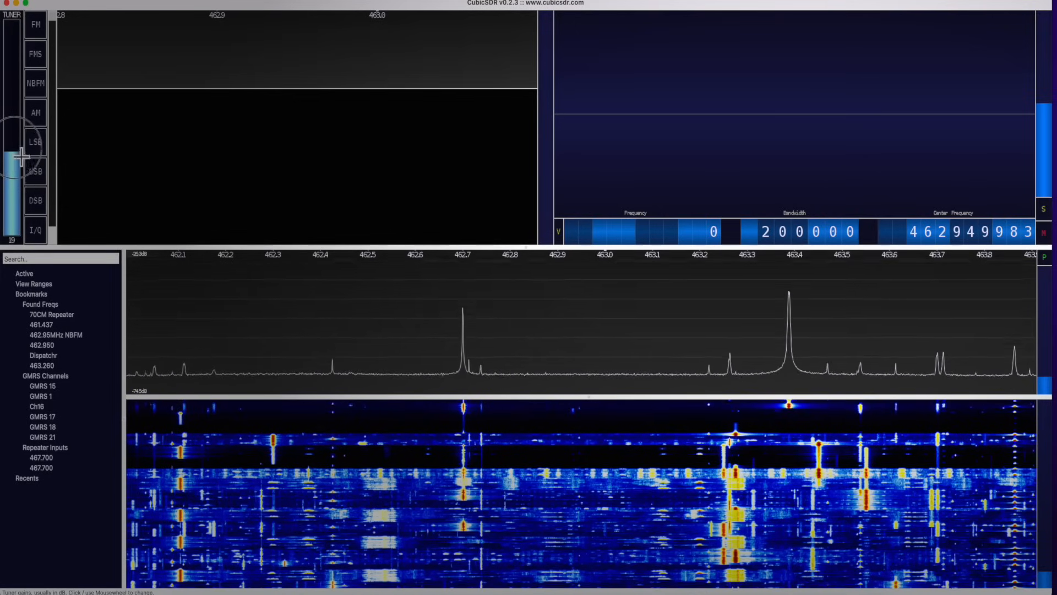
Switch to NBFM demodulation at 12.5 kHz bandwidth near 462.92 MHz
{"action": "left_click", "coordinate": [36, 26]}
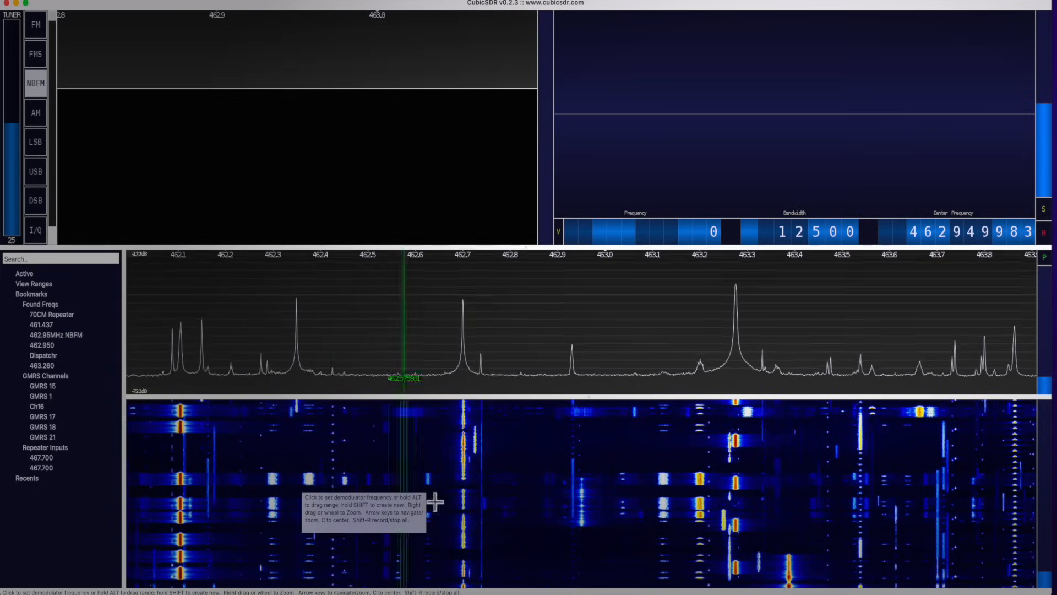
{"action": "left_click", "coordinate": [945, 507]}
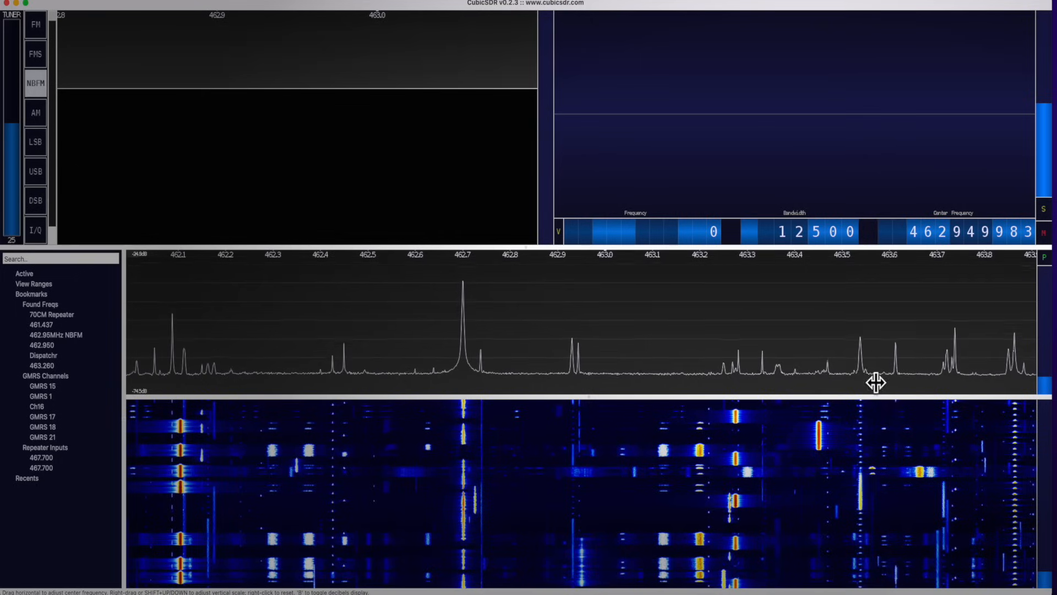
{"action": "mouse_move", "coordinate": [875, 443]}
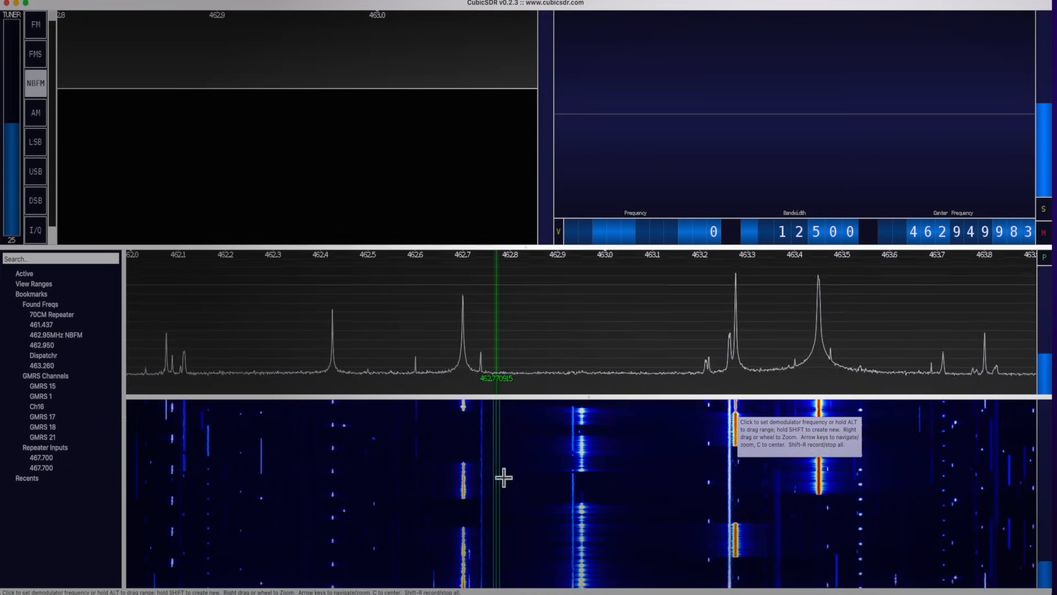
{"action": "left_click", "coordinate": [667, 483]}
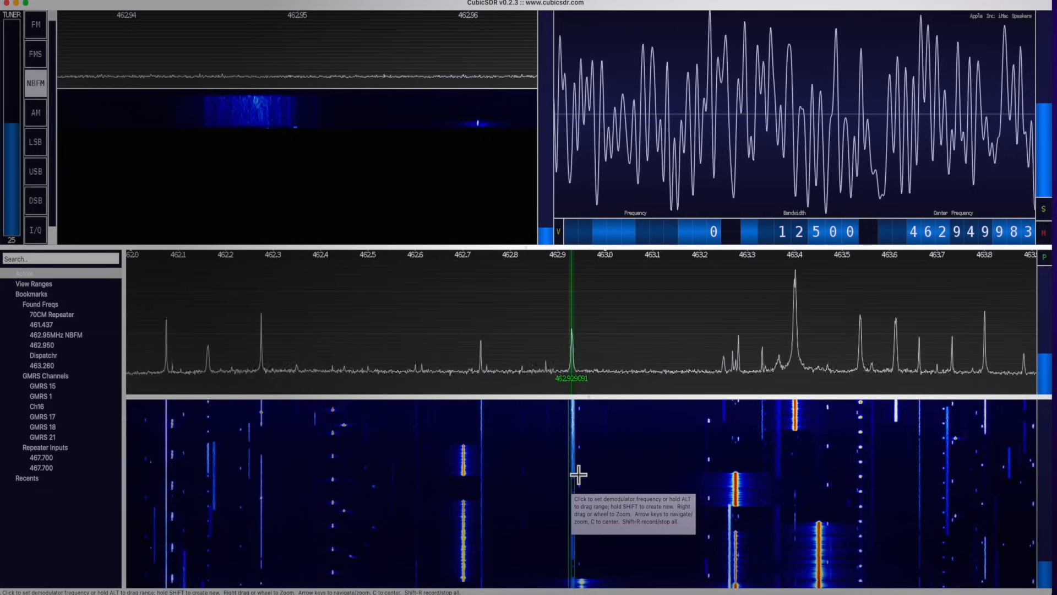
{"action": "mouse_move", "coordinate": [654, 85]}
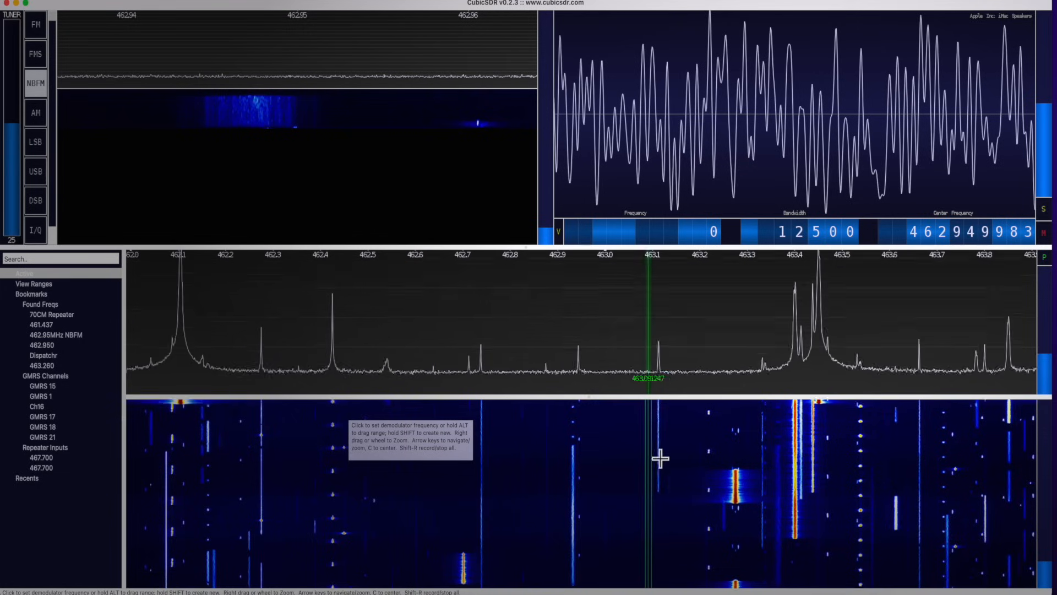
Place an NBFM demodulator on a signal, retune it to 463.440 MHz, then mute it
{"action": "left_click", "coordinate": [659, 459]}
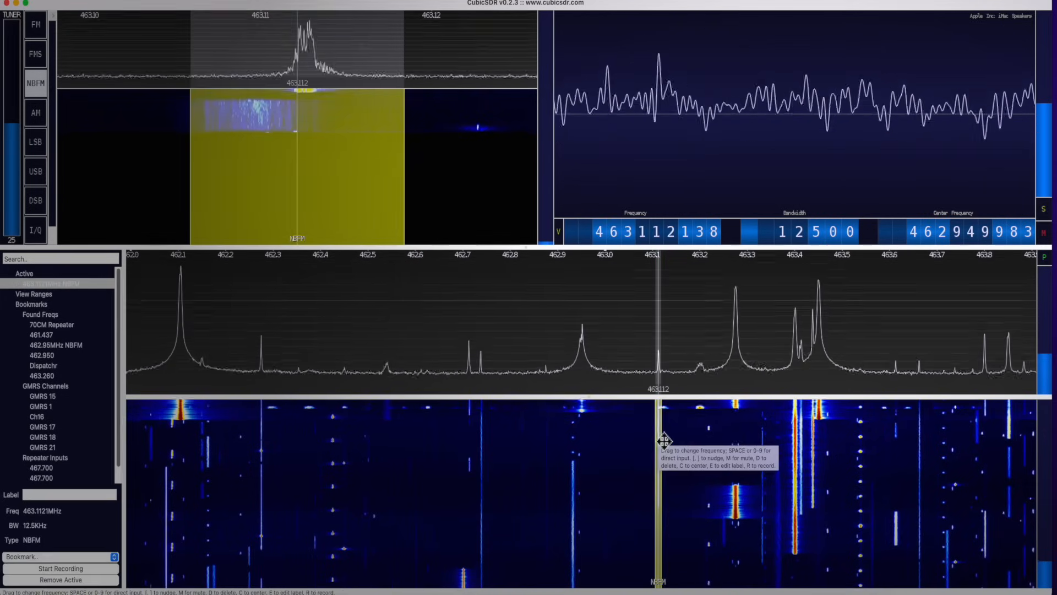
{"action": "left_click_drag", "start_coordinate": [654, 445], "coordinate": [738, 428]}
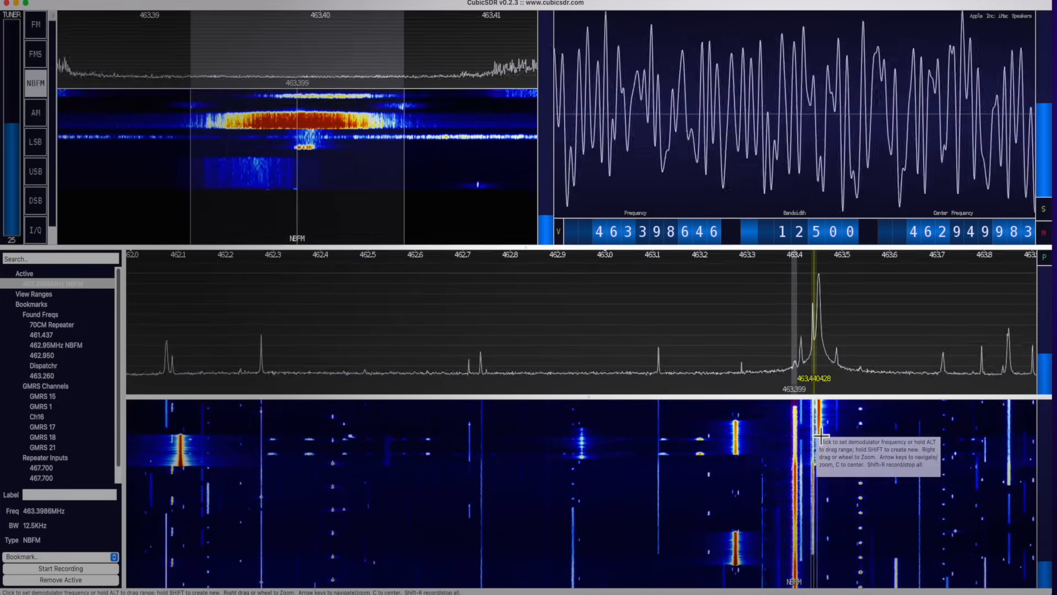
{"action": "left_click", "coordinate": [814, 337]}
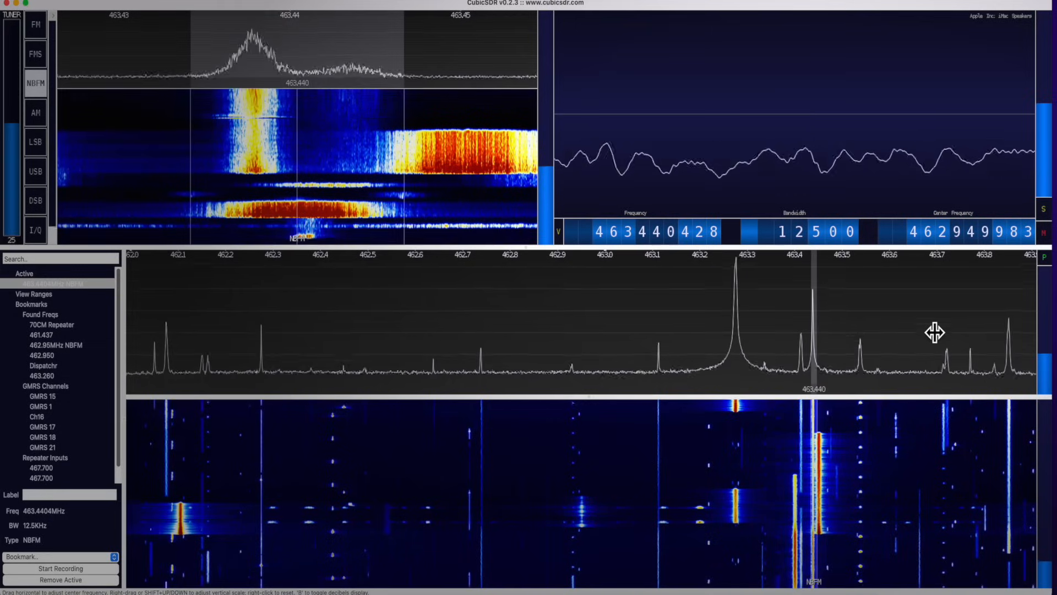
{"action": "mouse_move", "coordinate": [1044, 231]}
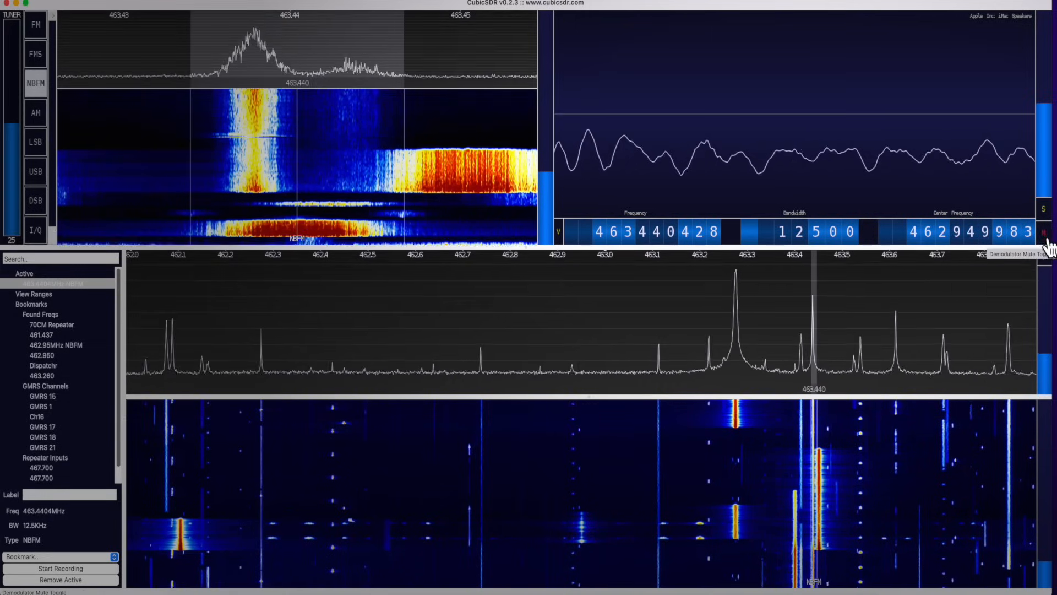
{"action": "left_click", "coordinate": [1044, 233]}
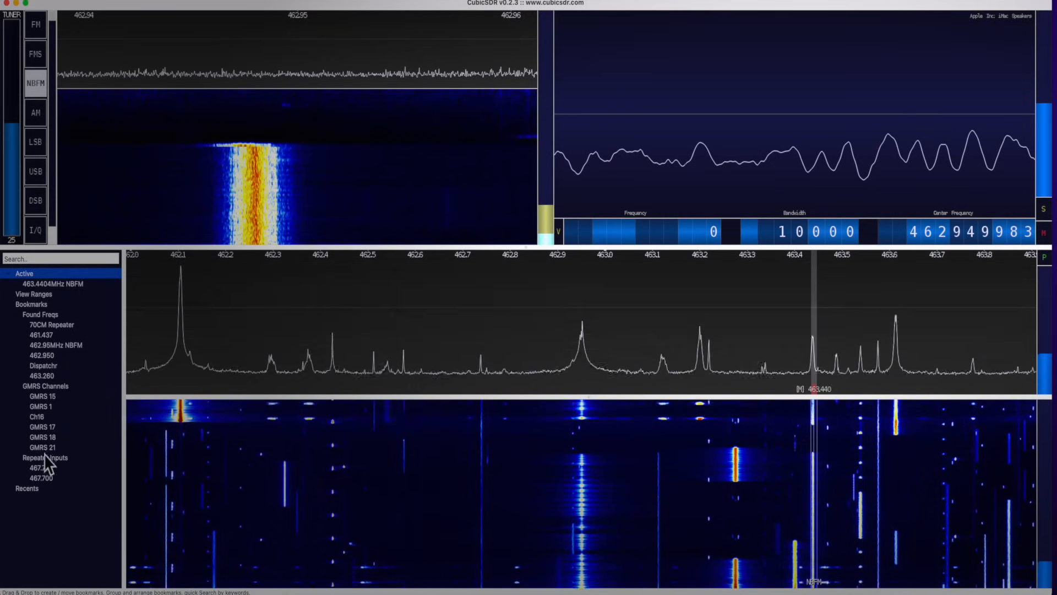
Activate the GMRS 21 bookmark as a demodulator at 462.700 MHz
{"action": "left_click", "coordinate": [40, 447]}
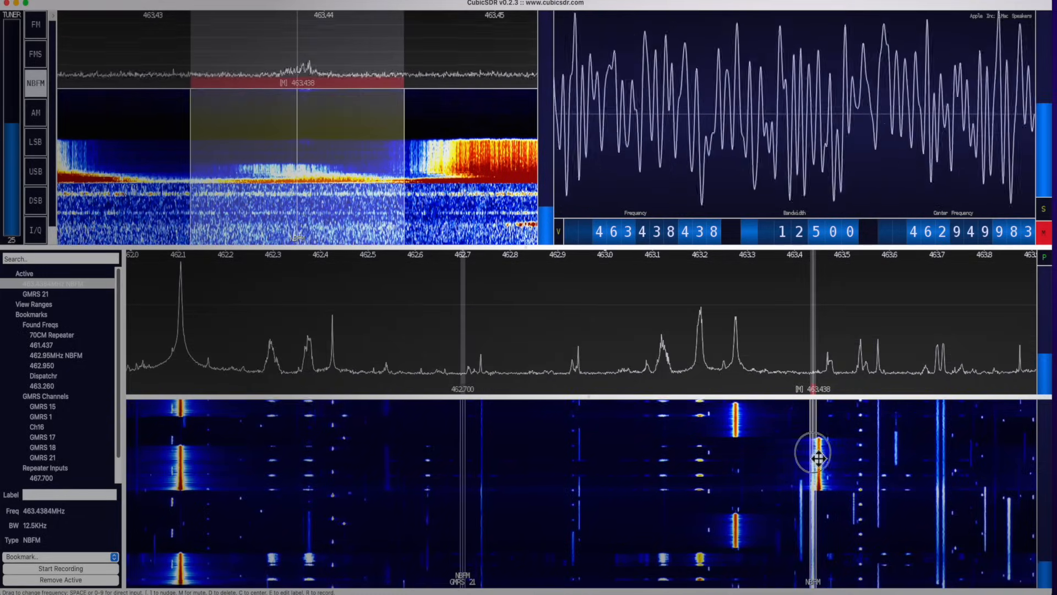
Drag the demodulator through 463.197, 462.936, 462.865 and 462.739 MHz, ending on 463.576 MHz
{"action": "left_click_drag", "start_coordinate": [814, 460], "coordinate": [699, 460]}
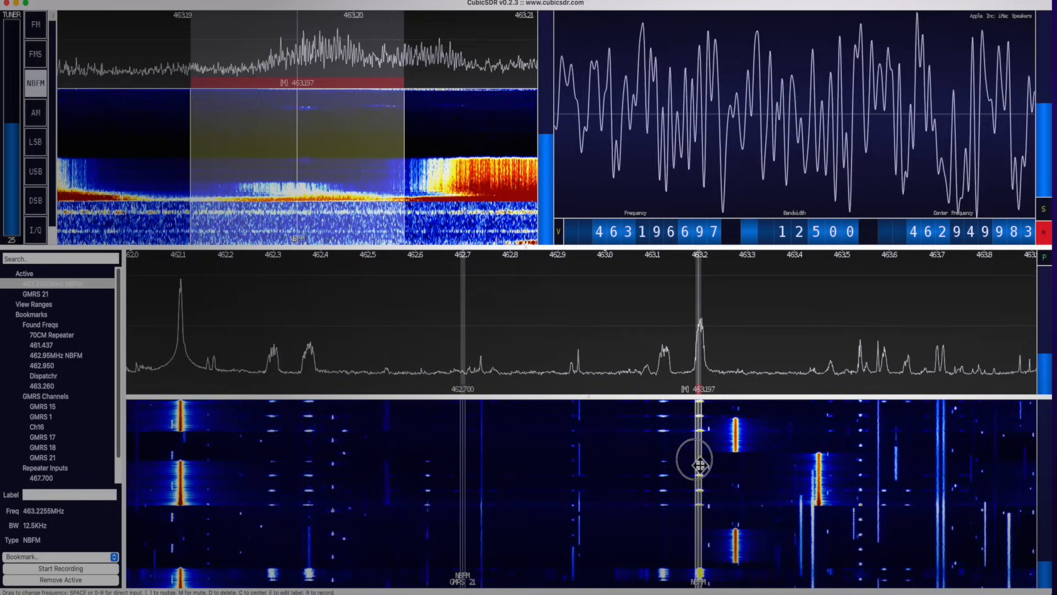
{"action": "left_click_drag", "start_coordinate": [698, 463], "coordinate": [566, 468]}
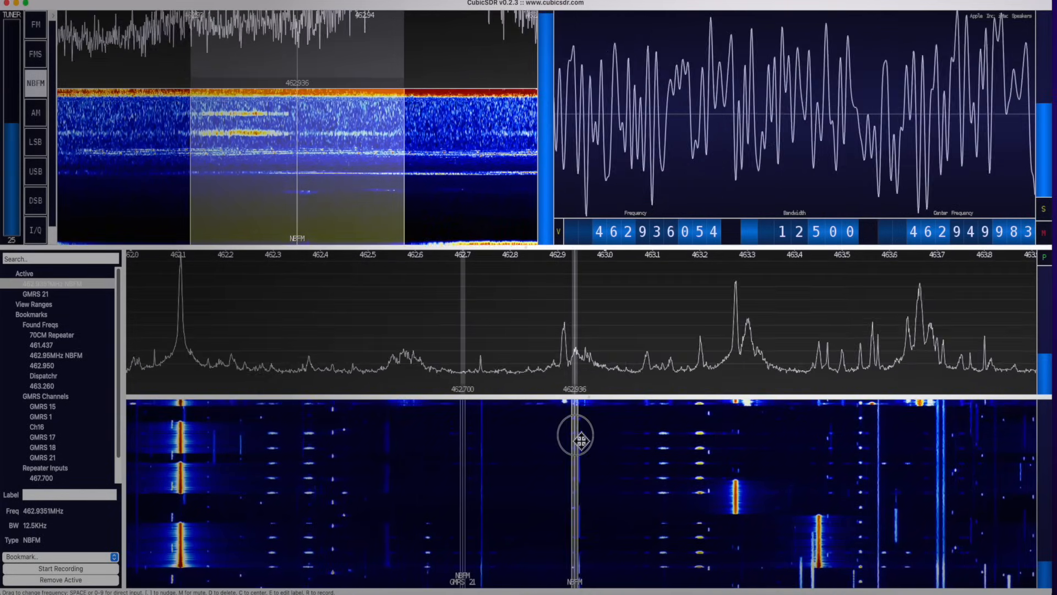
{"action": "left_click_drag", "start_coordinate": [577, 438], "coordinate": [573, 438]}
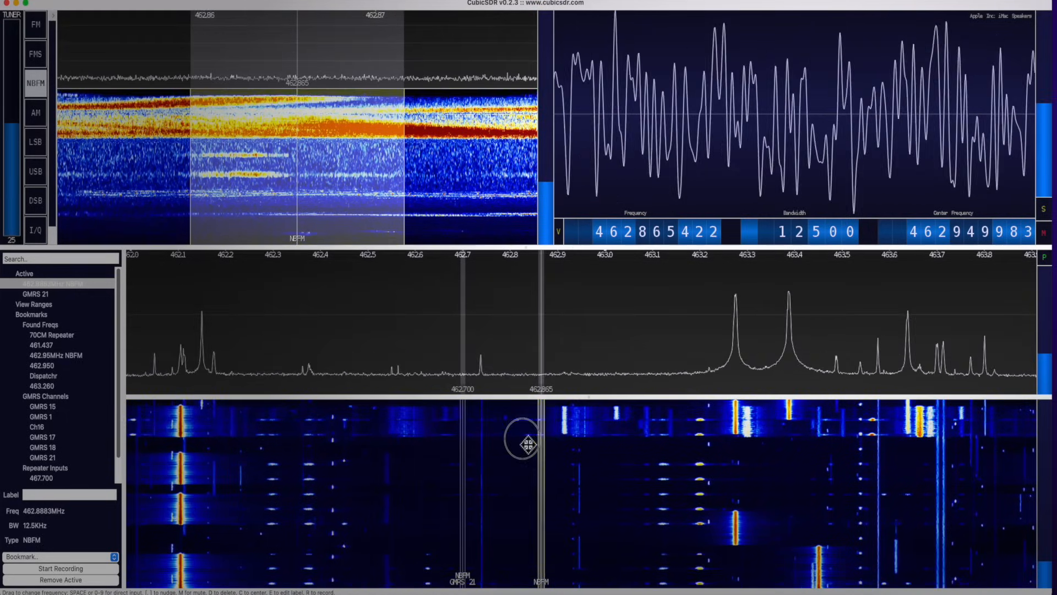
{"action": "left_click_drag", "start_coordinate": [522, 441], "coordinate": [483, 439]}
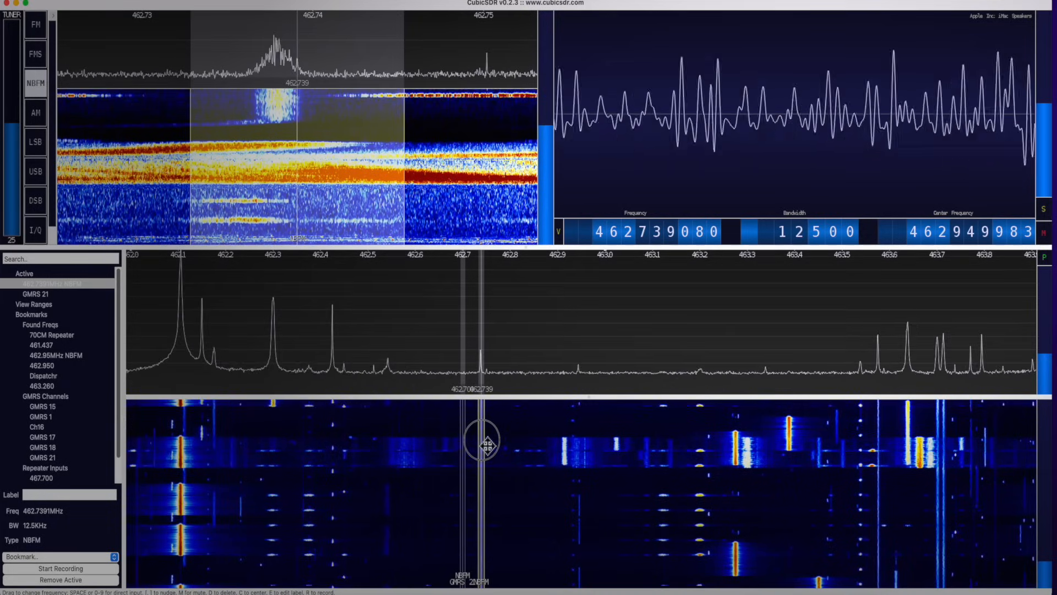
{"action": "left_click", "coordinate": [662, 472]}
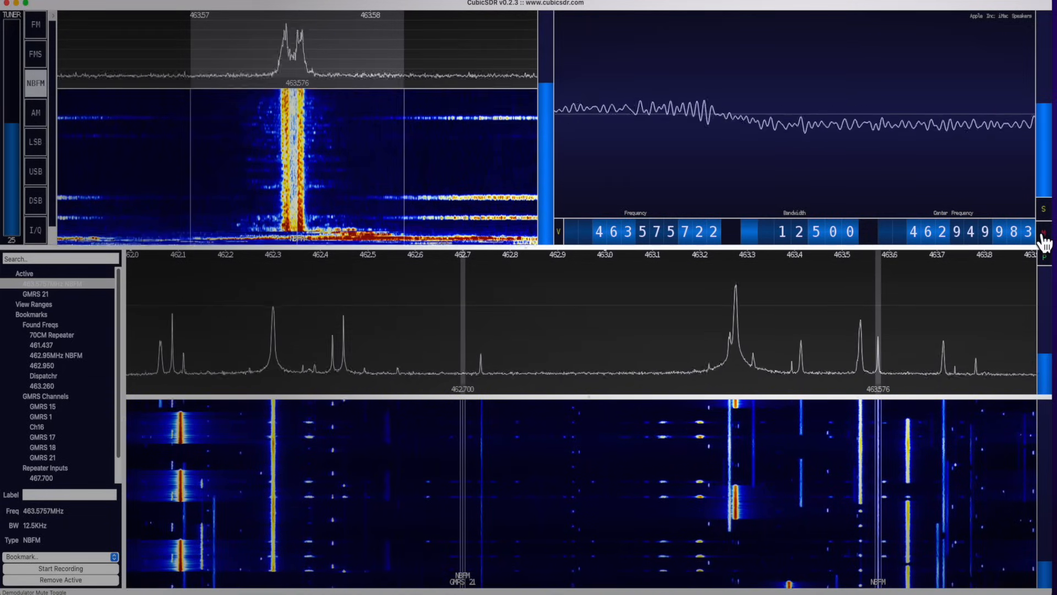
Mute and unmute the 463.576 MHz demodulator, scroll its bandwidth to 9500, then mute it
{"action": "left_click", "coordinate": [896, 427]}
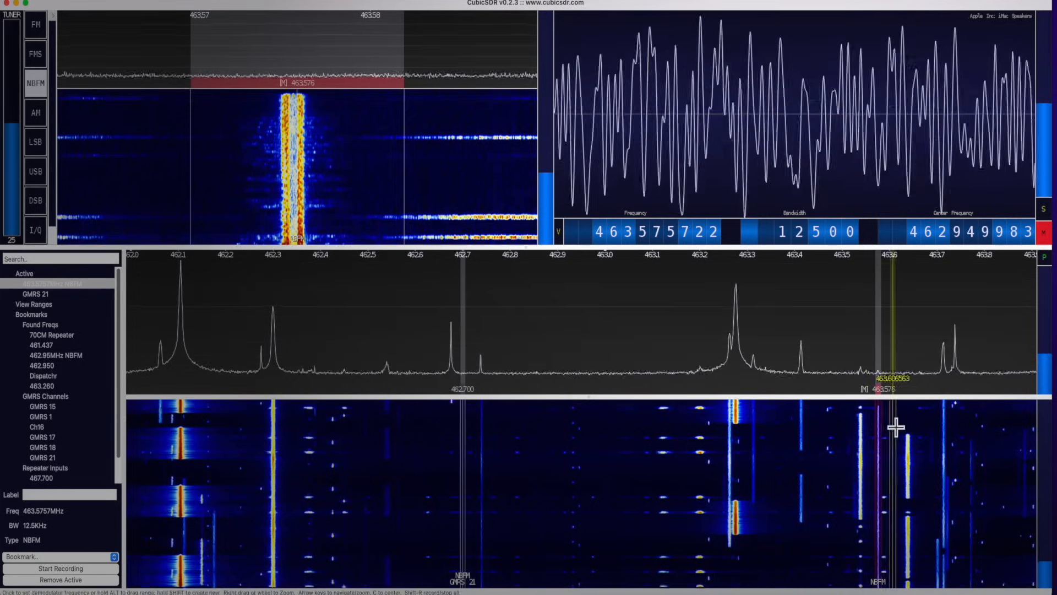
{"action": "mouse_move", "coordinate": [882, 426]}
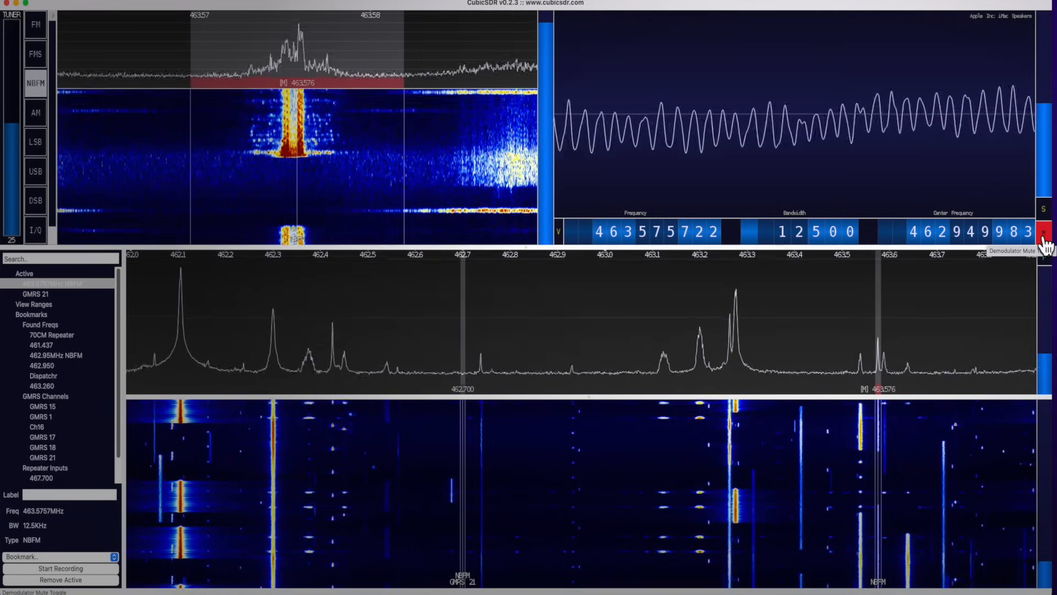
{"action": "left_click", "coordinate": [1045, 230]}
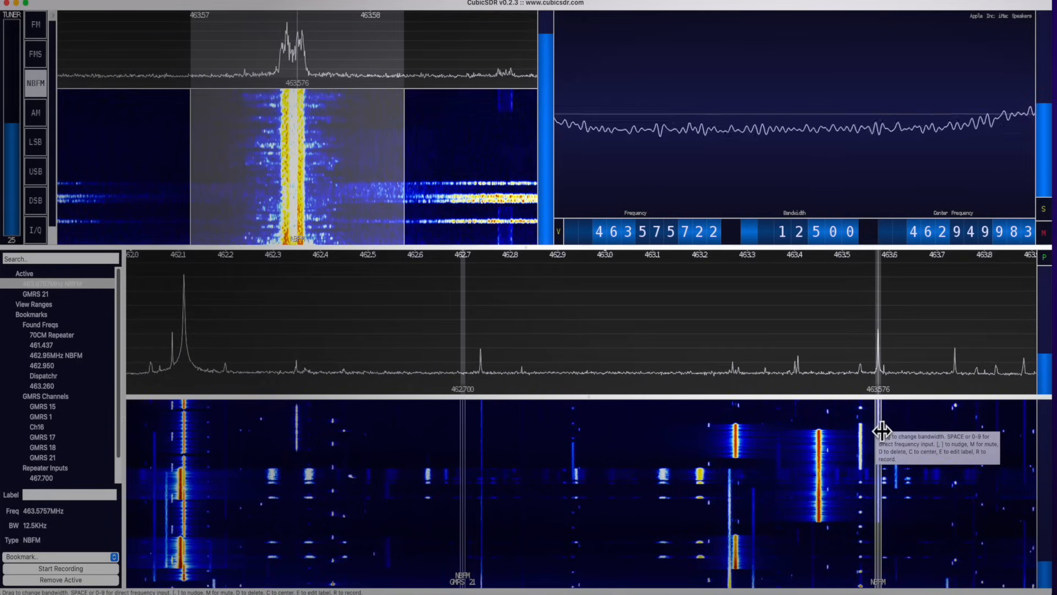
{"action": "mouse_move", "coordinate": [800, 231]}
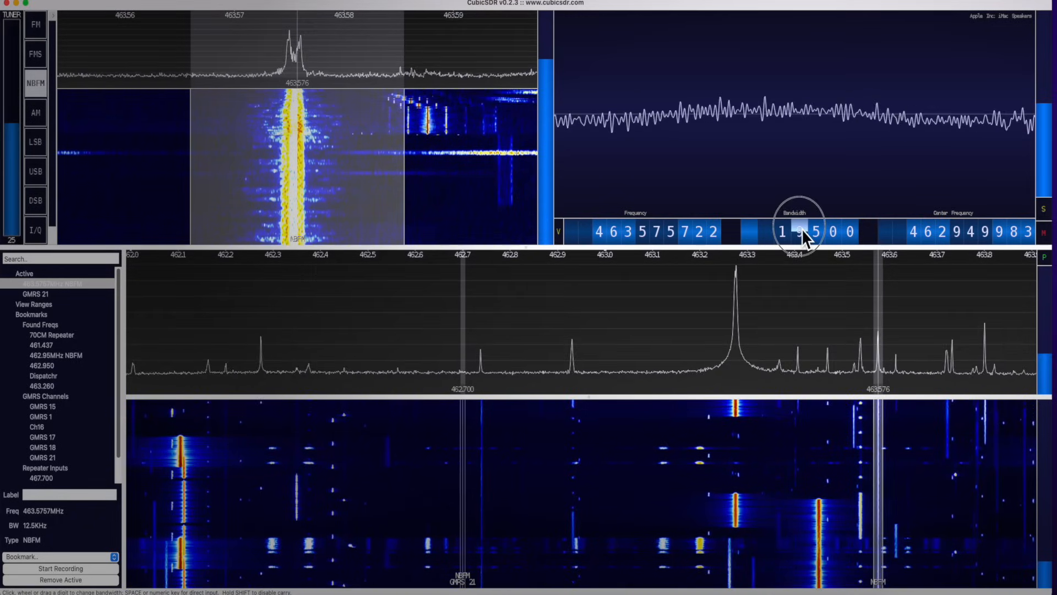
{"action": "scroll", "scroll_direction": "down", "scroll_amount": 3}
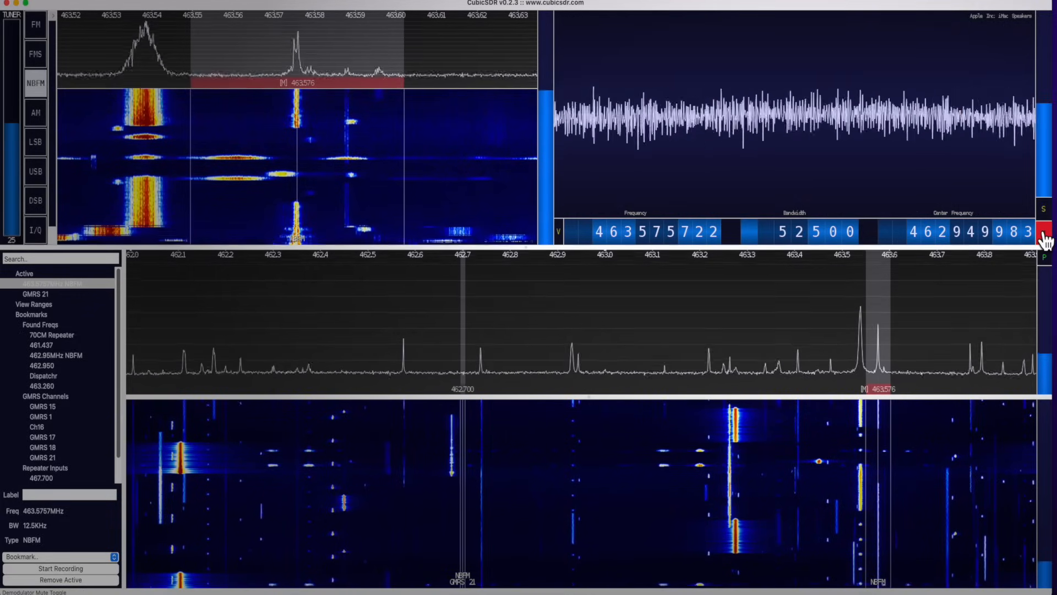
{"action": "left_click", "coordinate": [782, 233]}
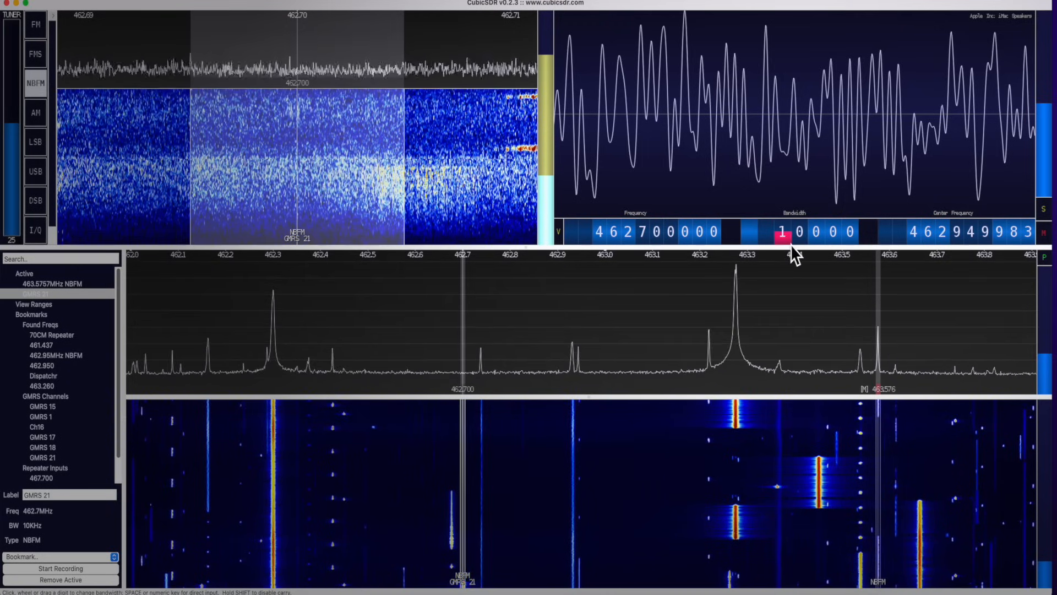
{"action": "mouse_move", "coordinate": [784, 253]}
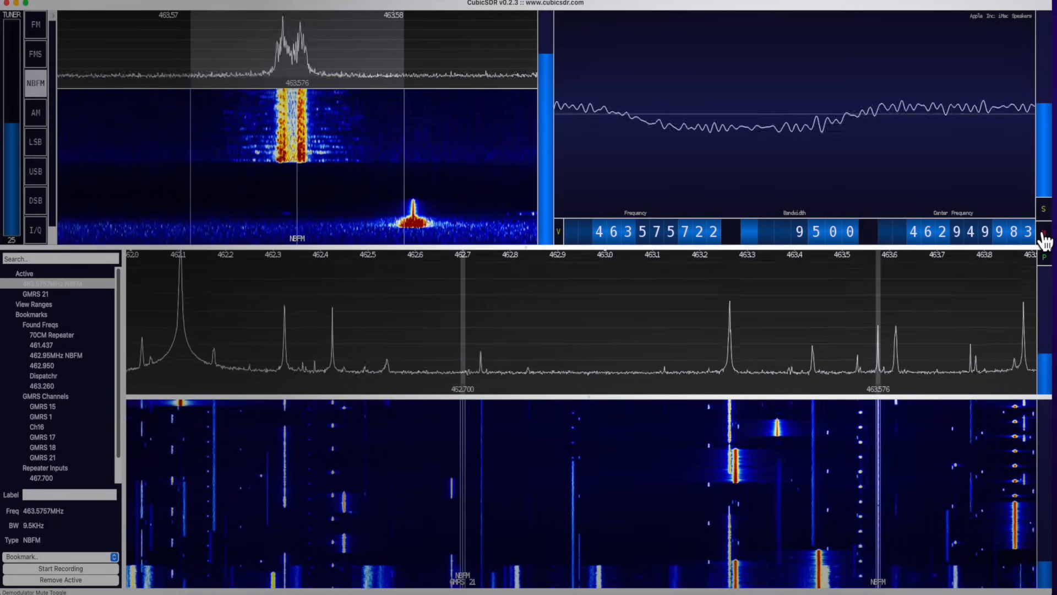
{"action": "left_click", "coordinate": [1047, 228]}
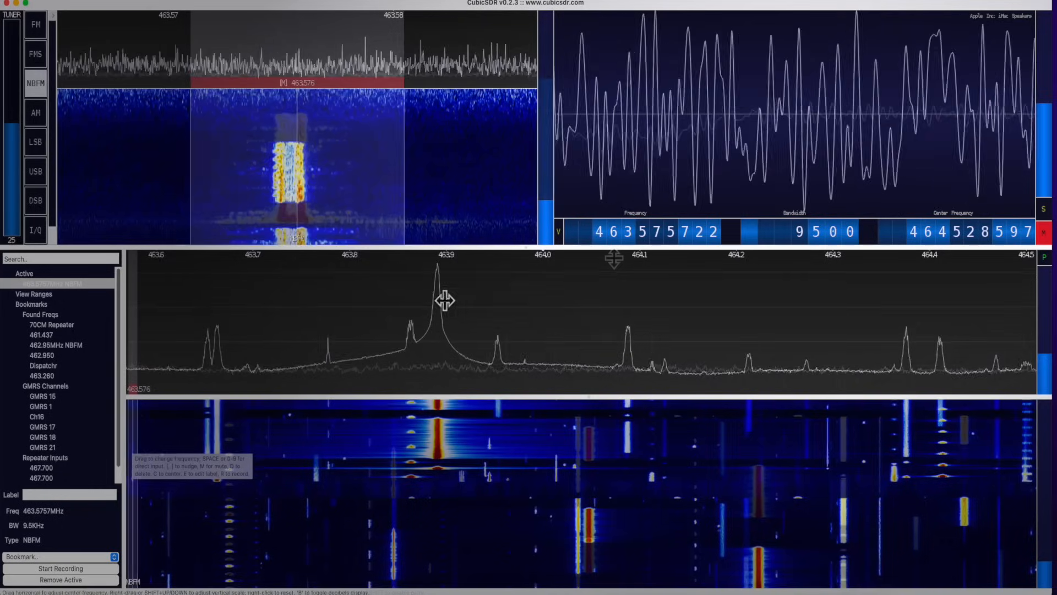
{"action": "mouse_move", "coordinate": [554, 131]}
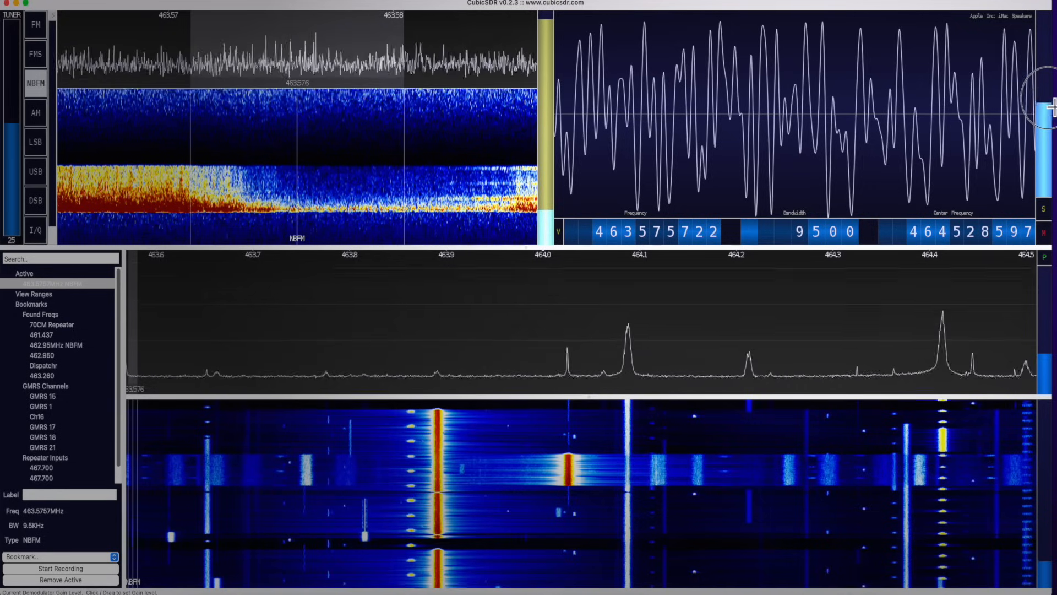
{"action": "mouse_move", "coordinate": [715, 168]}
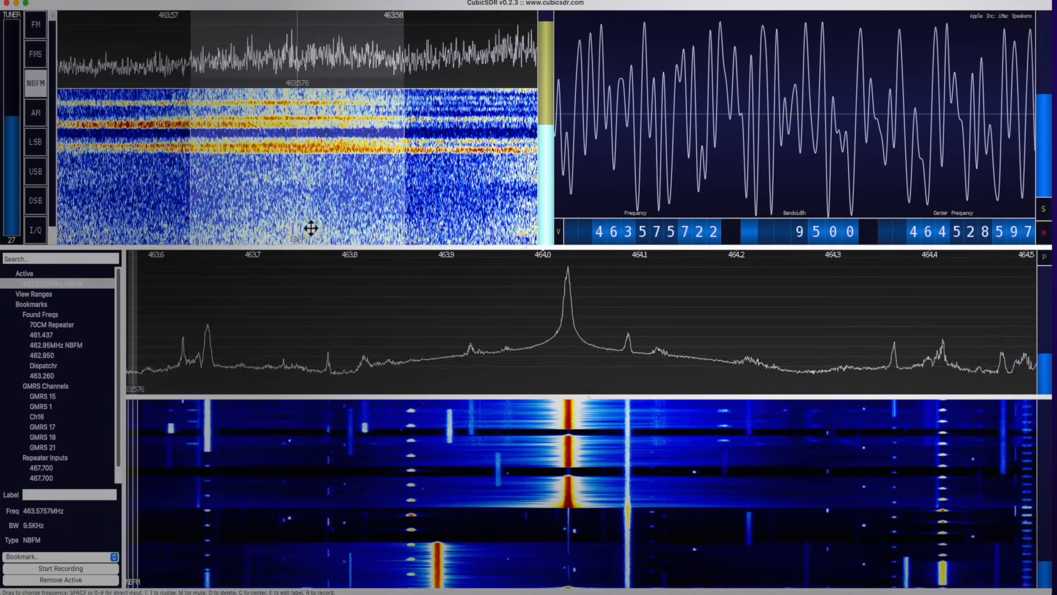
{"action": "mouse_move", "coordinate": [624, 433]}
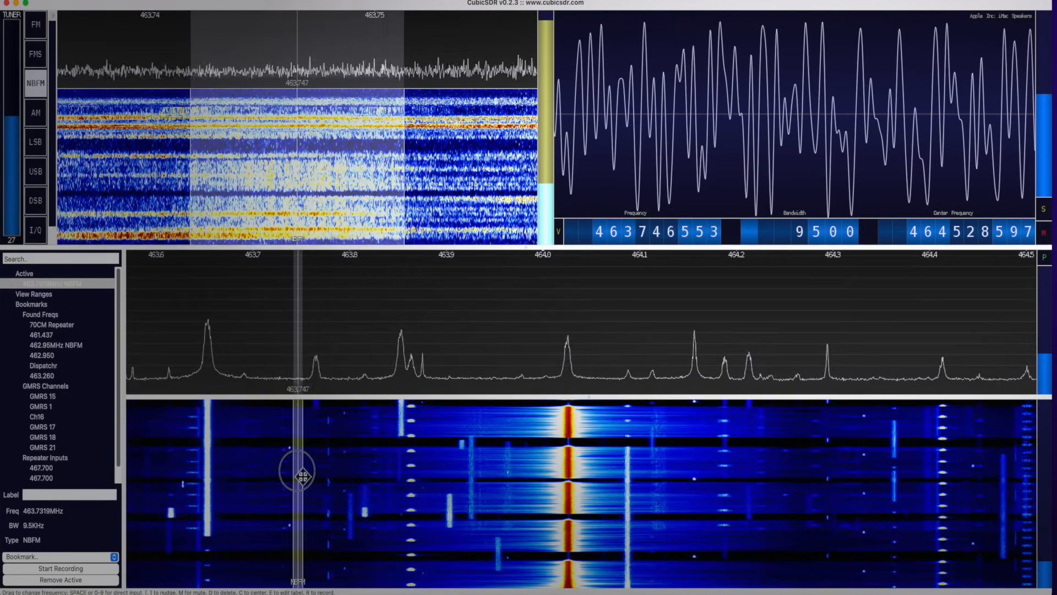
Drag the demodulator through 464.02, 464.036, 464.058, 464.087 and 464.41 MHz, settling at 464.331 MHz
{"action": "left_click_drag", "start_coordinate": [303, 472], "coordinate": [567, 472]}
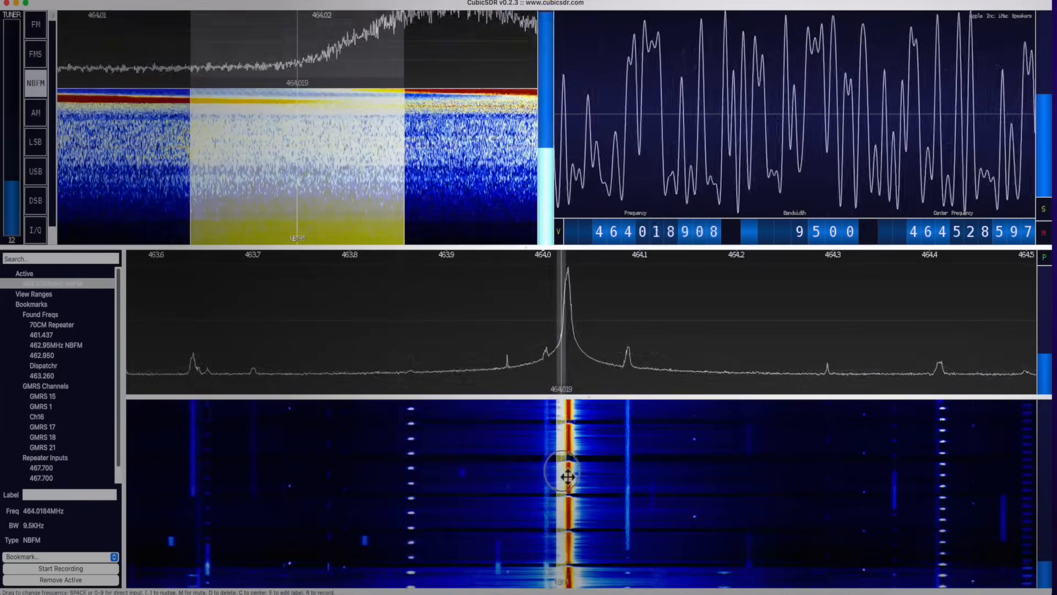
{"action": "left_click_drag", "start_coordinate": [568, 475], "coordinate": [568, 479]}
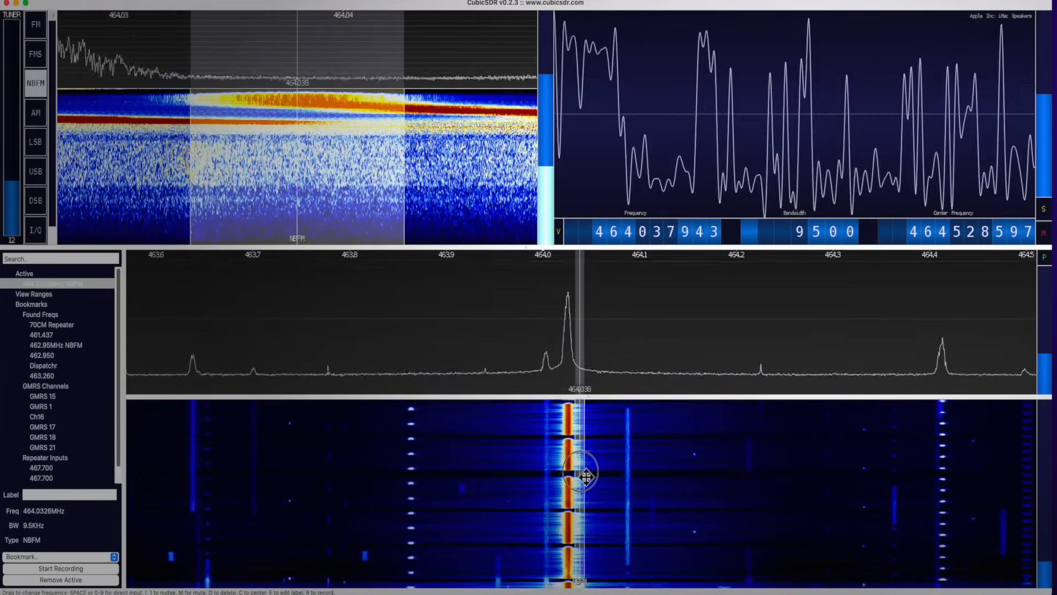
{"action": "left_click_drag", "start_coordinate": [582, 476], "coordinate": [601, 475]}
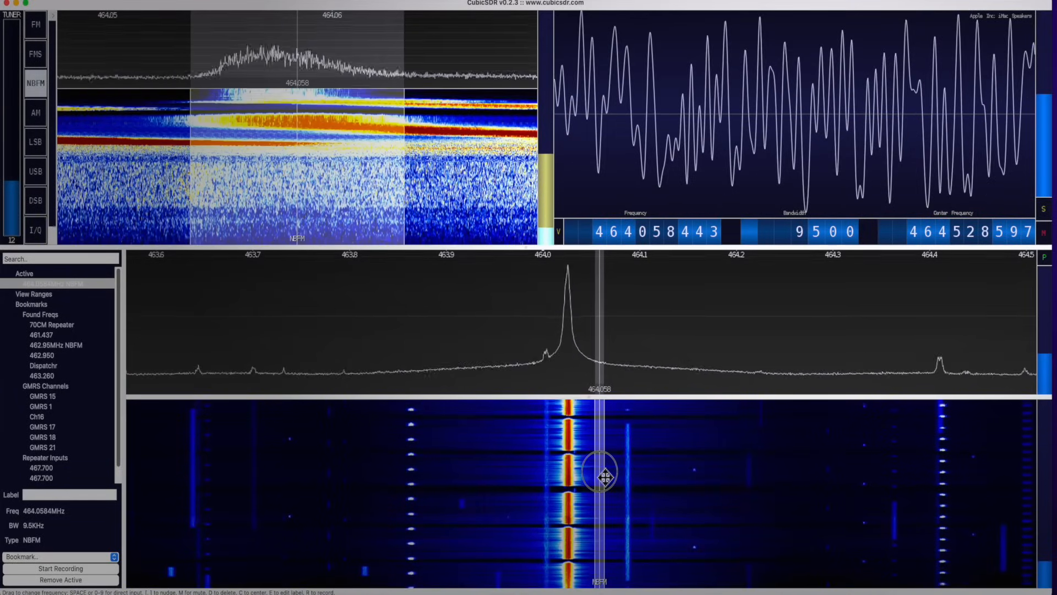
{"action": "left_click_drag", "start_coordinate": [599, 476], "coordinate": [627, 476]}
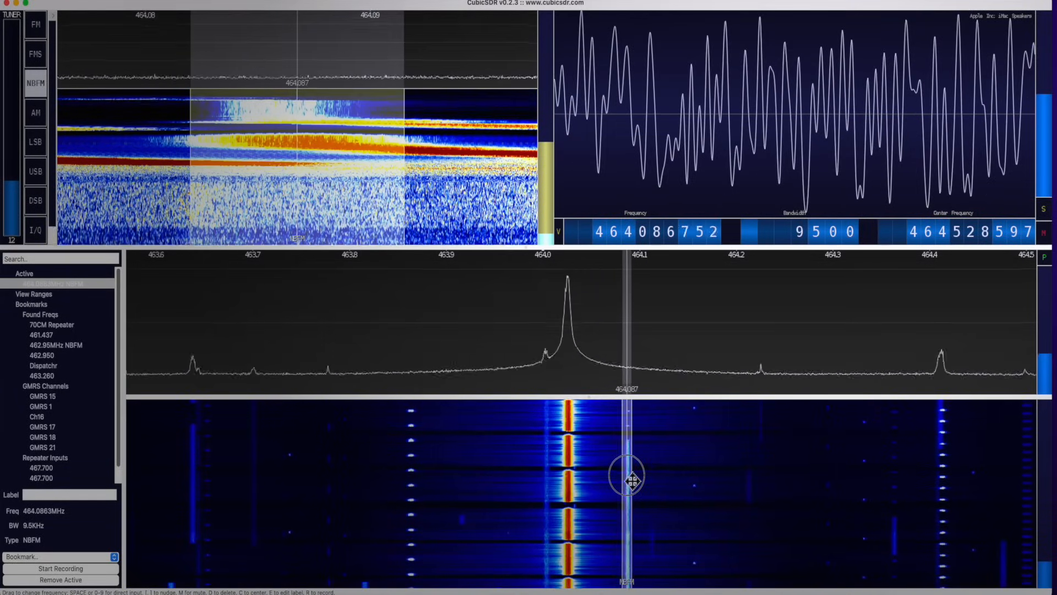
{"action": "left_click_drag", "start_coordinate": [628, 475], "coordinate": [939, 460]}
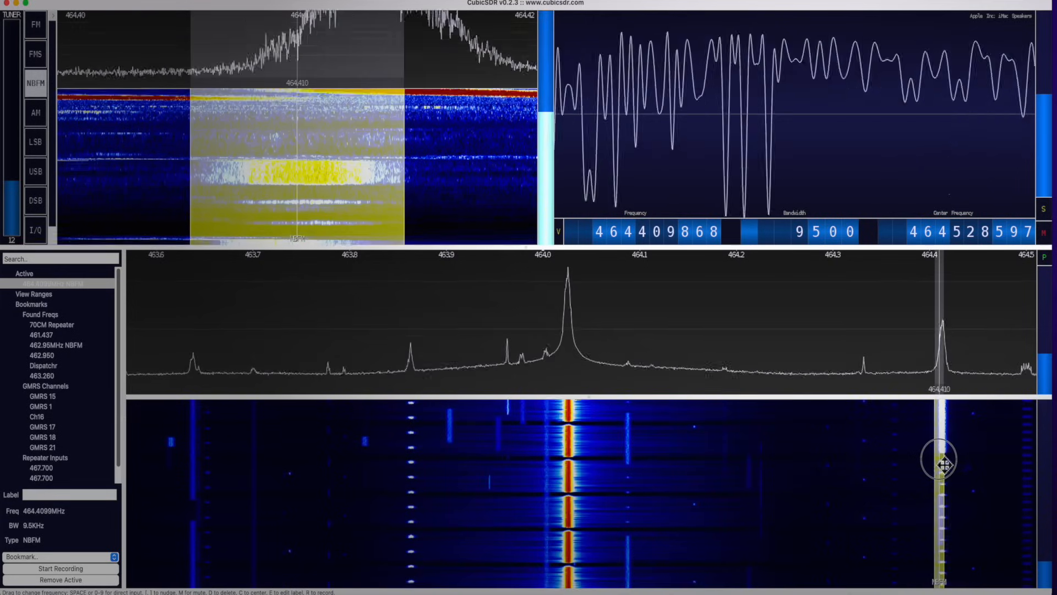
{"action": "left_click_drag", "start_coordinate": [941, 461], "coordinate": [866, 465]}
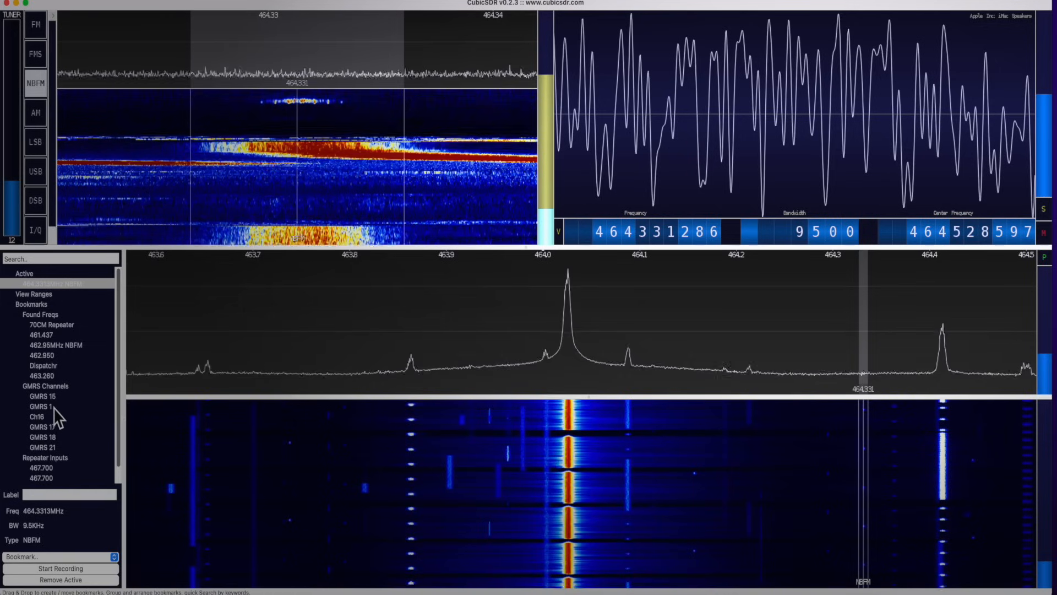
Activate the GMRS 1 bookmark, recentering the tuner at 462.550 MHz
{"action": "left_click", "coordinate": [43, 396]}
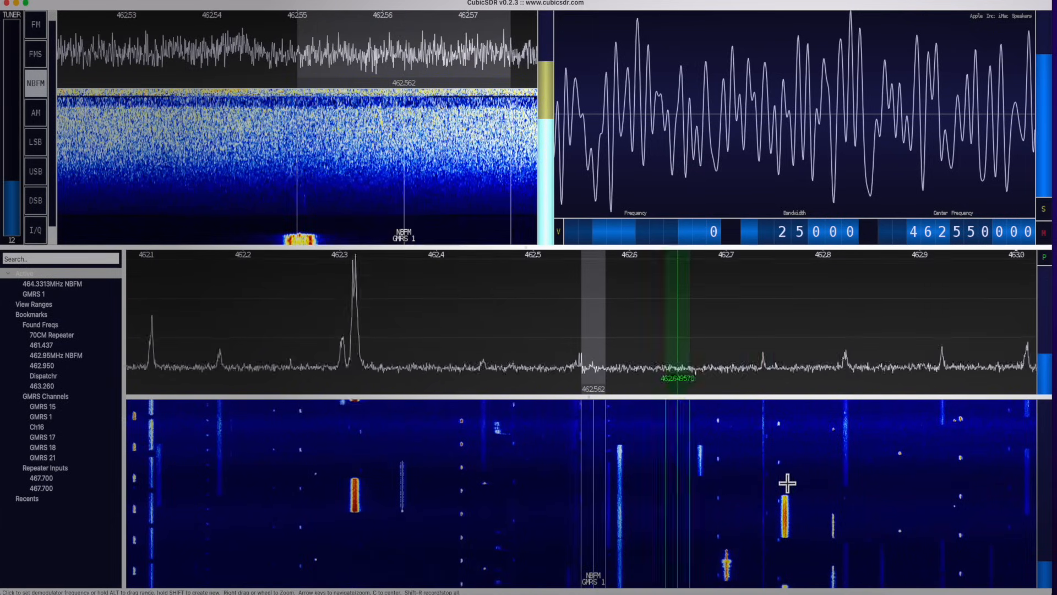
Set a demodulator on a waterfall signal and slide it onto 452.30 MHz at 11 kHz bandwidth
{"action": "left_click", "coordinate": [592, 350]}
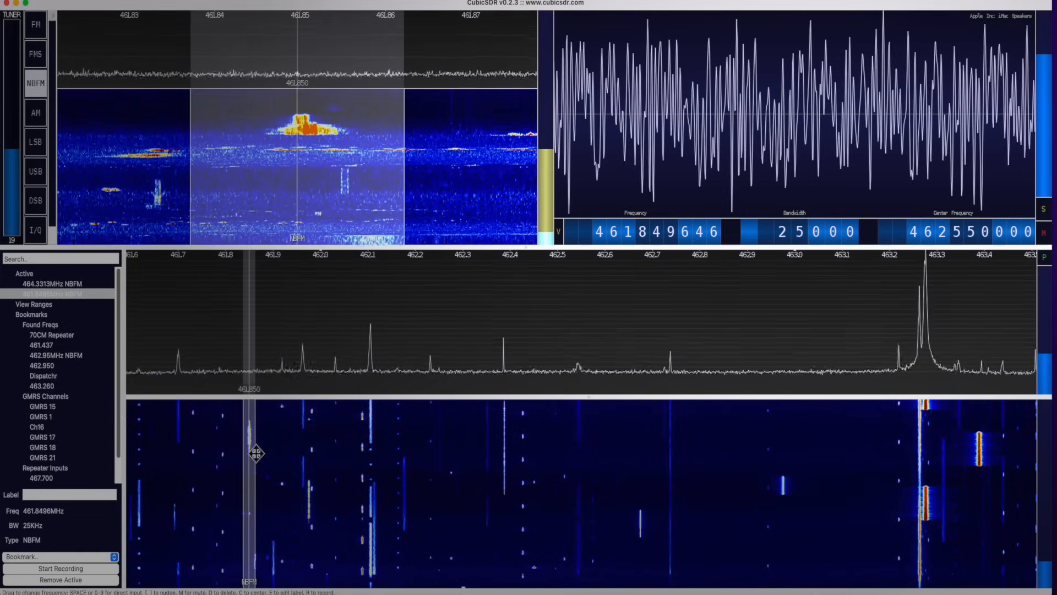
{"action": "mouse_move", "coordinate": [256, 454]}
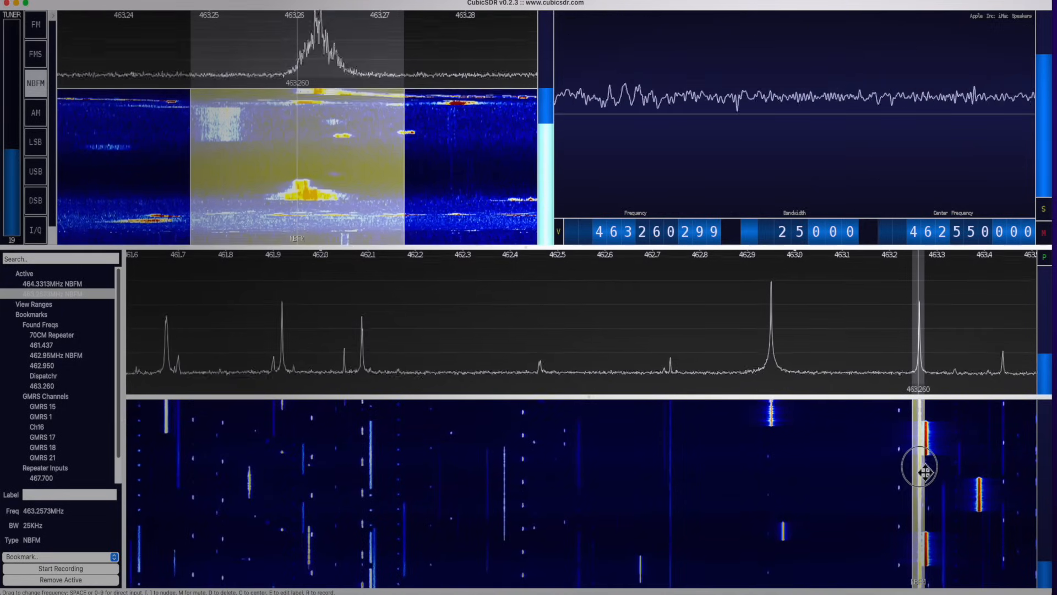
{"action": "left_click_drag", "start_coordinate": [922, 468], "coordinate": [922, 468]}
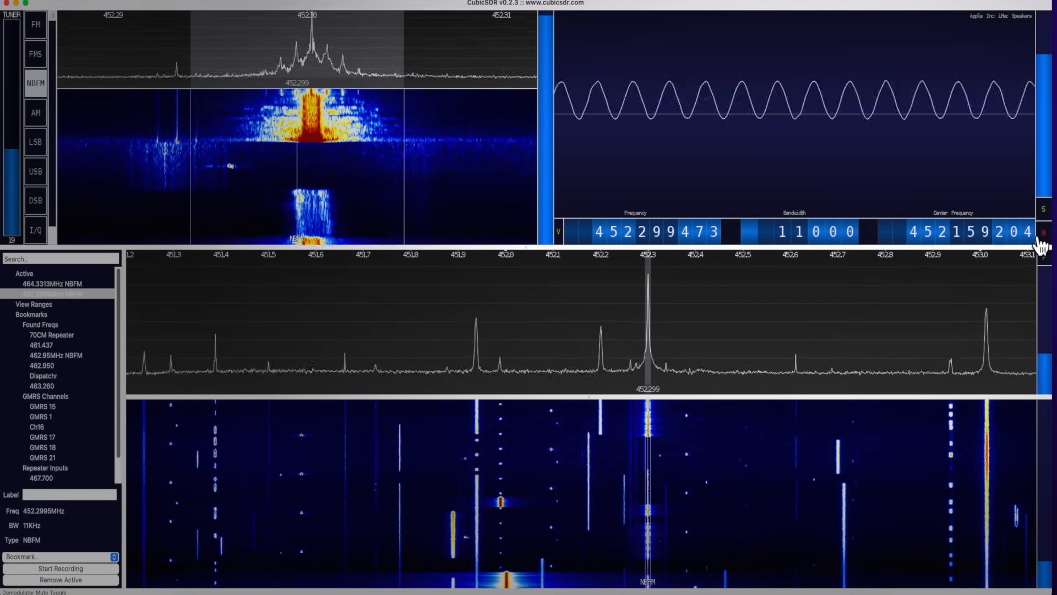
Shift the tuner up to about 454.53 MHz to reach the 454.043 MHz signal
{"action": "left_click_drag", "start_coordinate": [644, 468], "coordinate": [601, 468]}
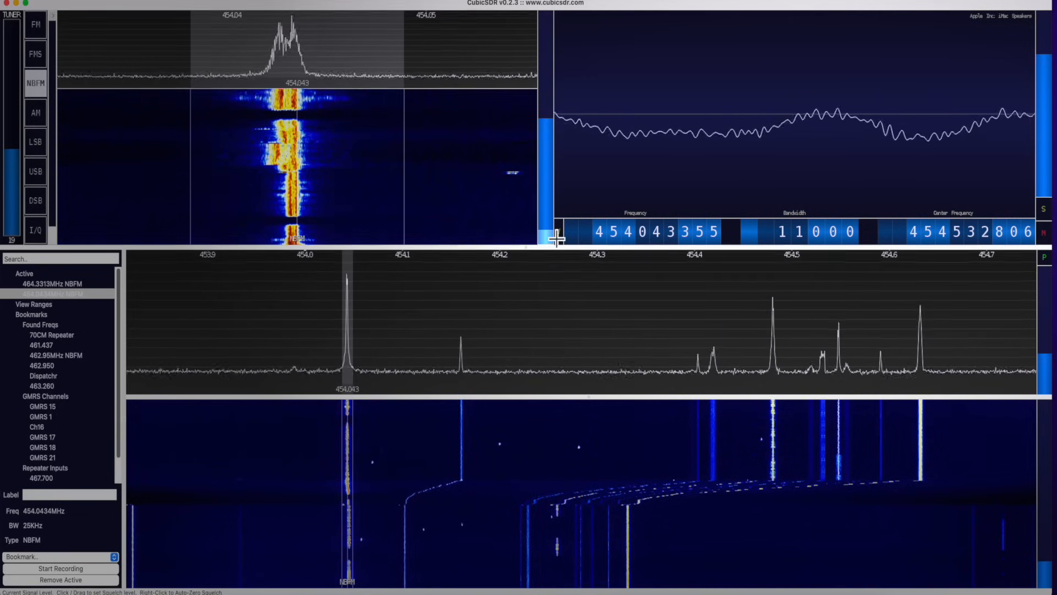
{"action": "mouse_move", "coordinate": [559, 131]}
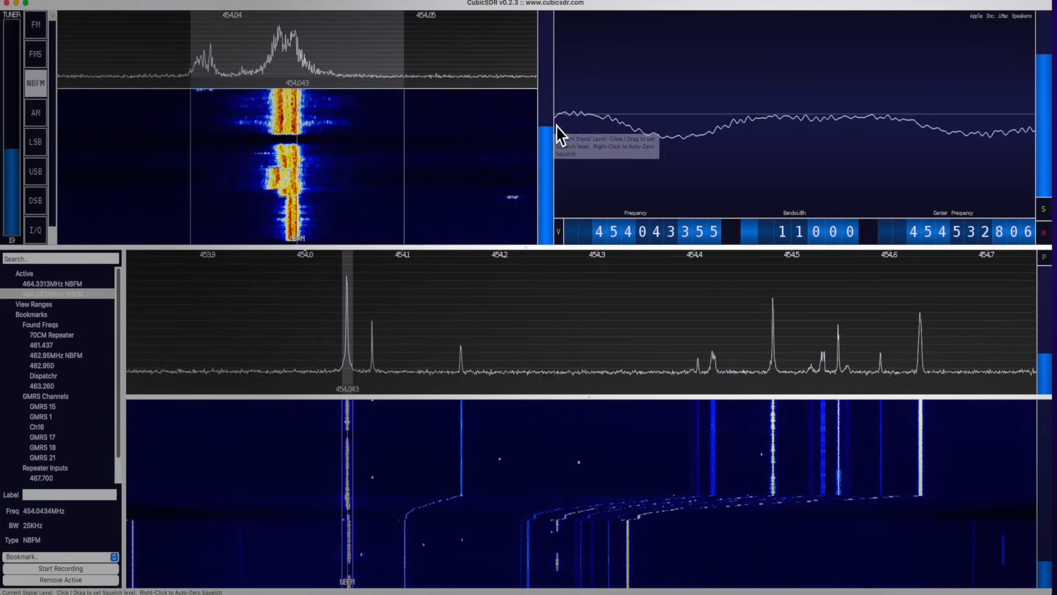